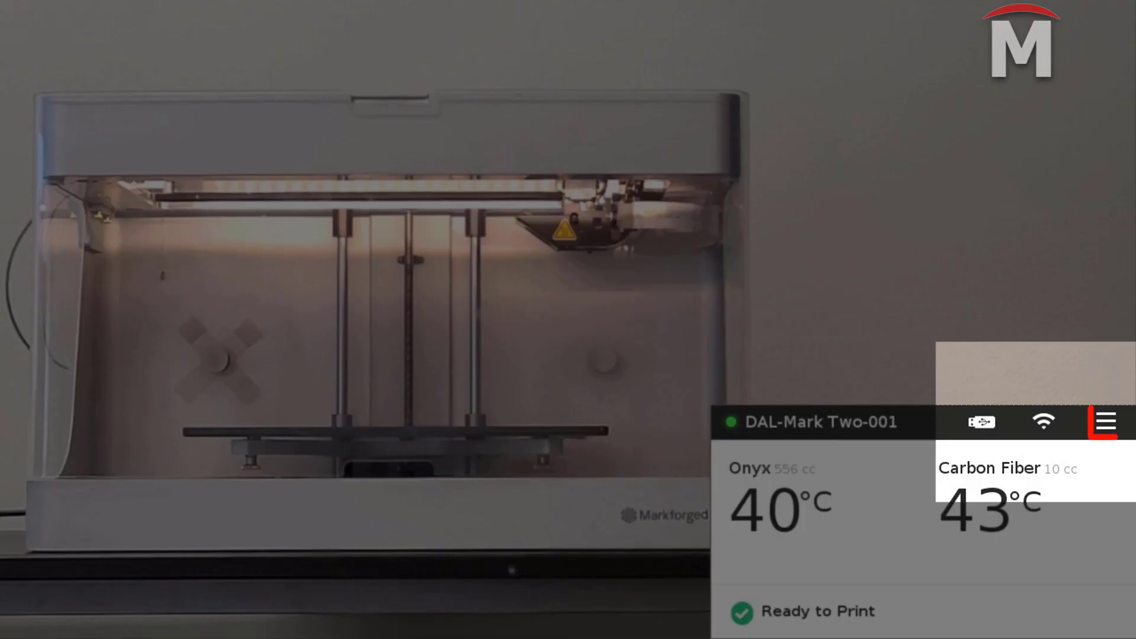
# - Show the main printer Menu with bed level, materials, storage, utilities, print queue and settings
pyautogui.click(1105, 421)
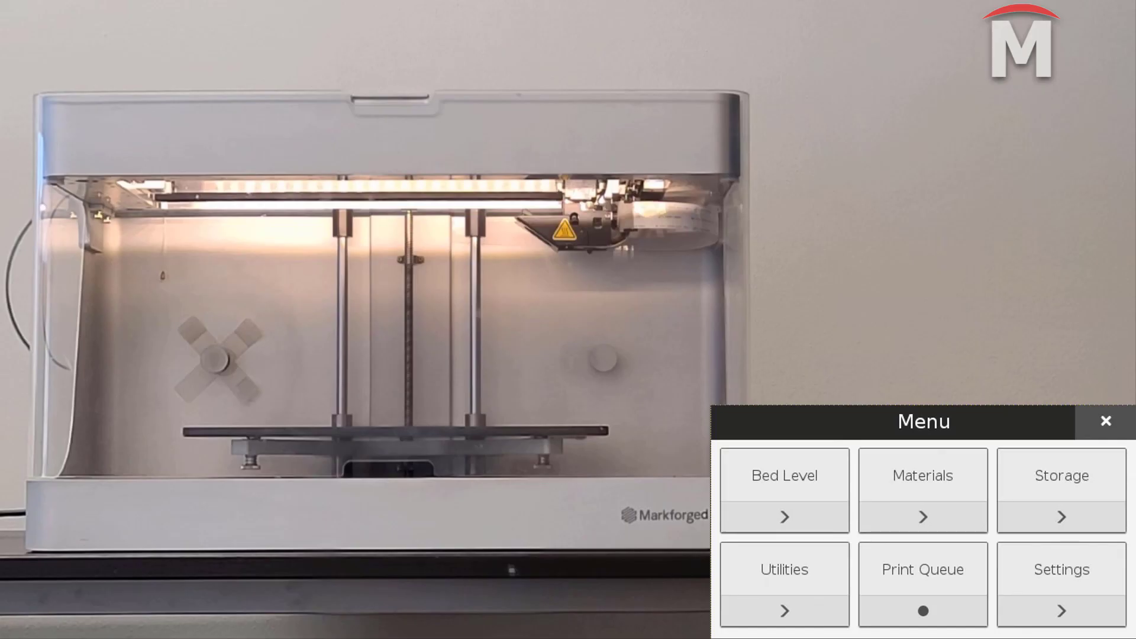